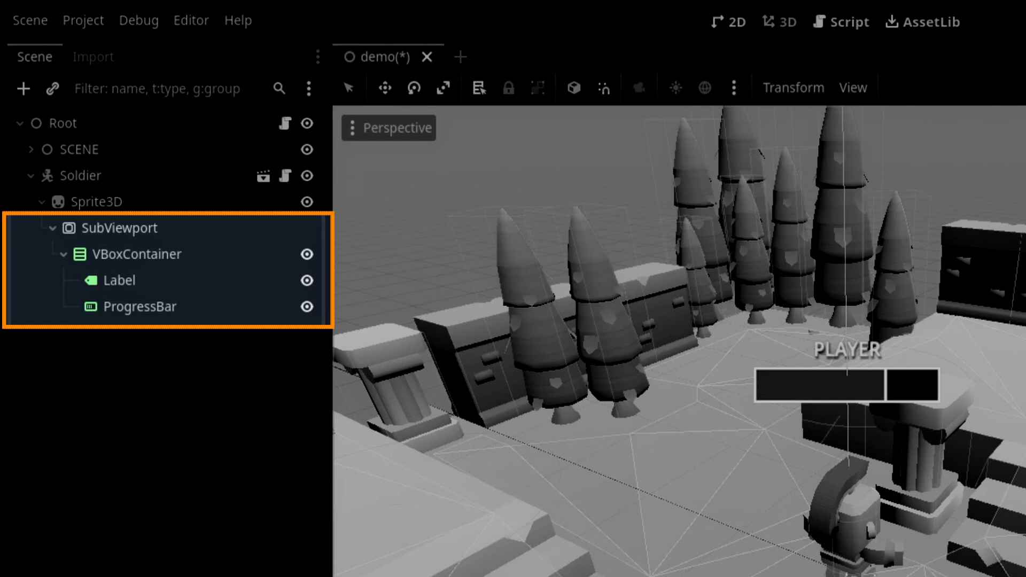
Assign the Sprite3D a new ViewportTexture pointing at the SubViewport with the PLAYER label.
{"action": "left_click", "coordinate": [855, 12]}
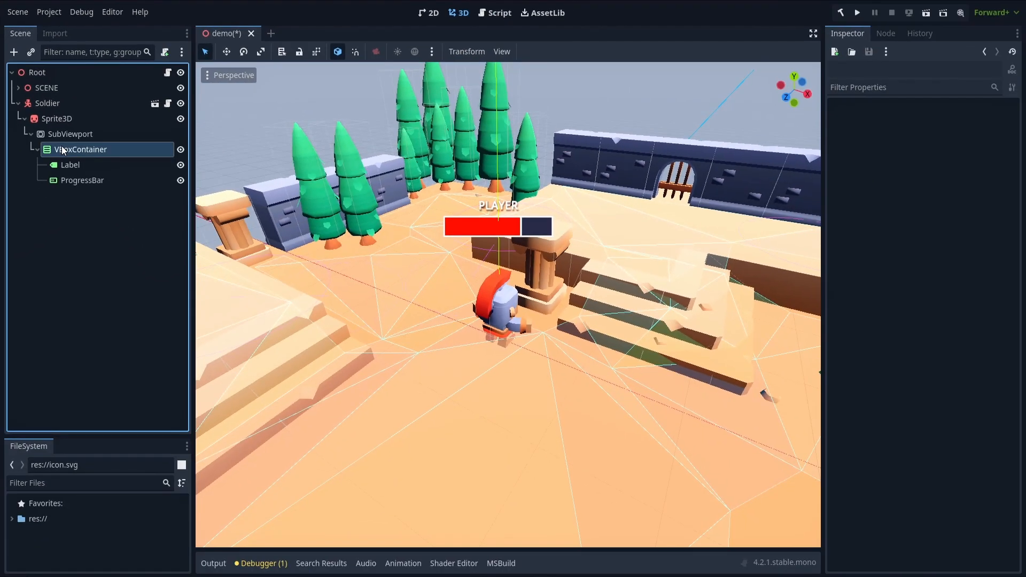
{"action": "left_click", "coordinate": [429, 13]}
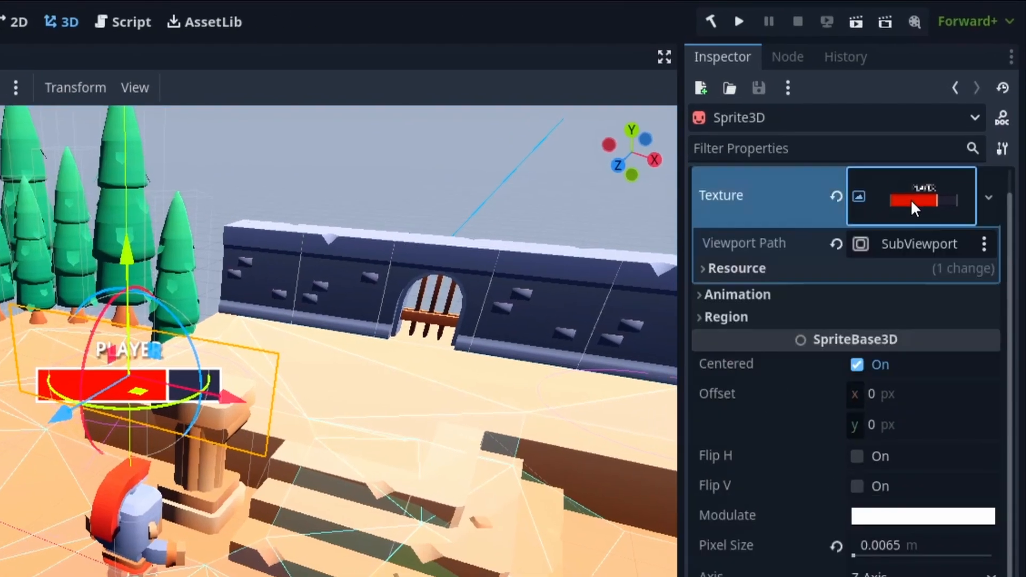
{"action": "left_click", "coordinate": [989, 197]}
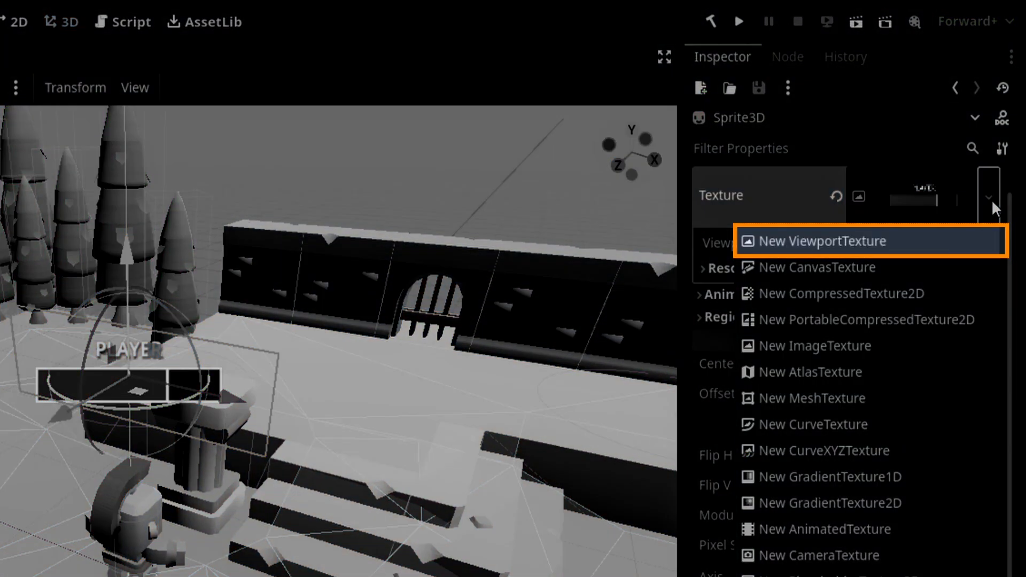
{"action": "left_click", "coordinate": [819, 240]}
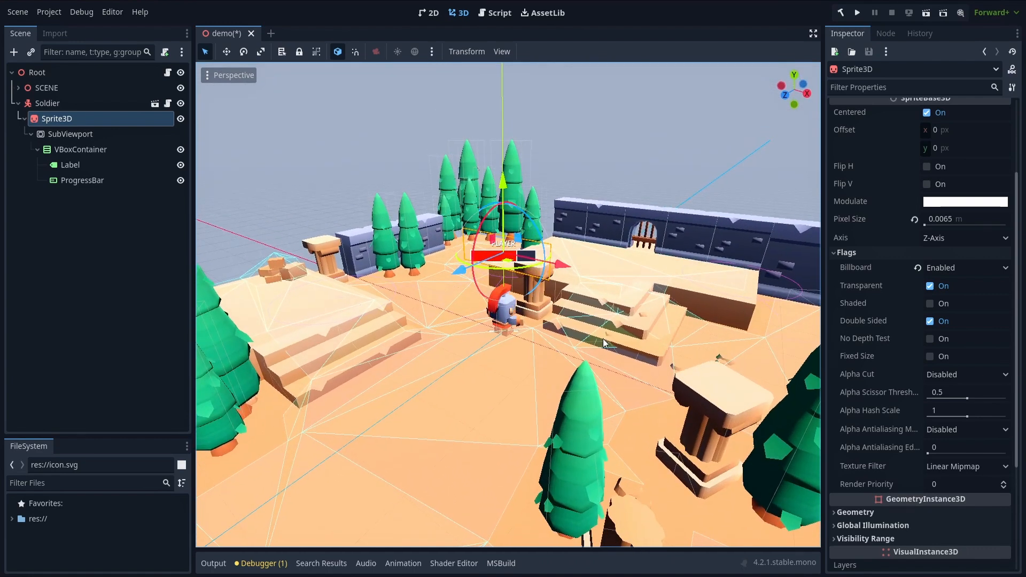
Run the project to see PLAYER and the red health bar floating above the soldier.
{"action": "left_click", "coordinate": [856, 13]}
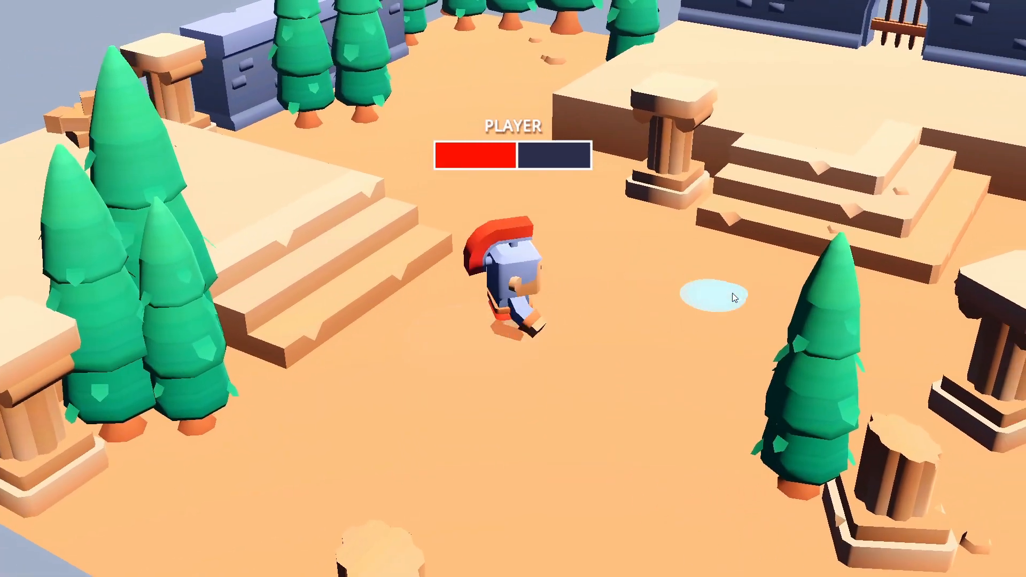